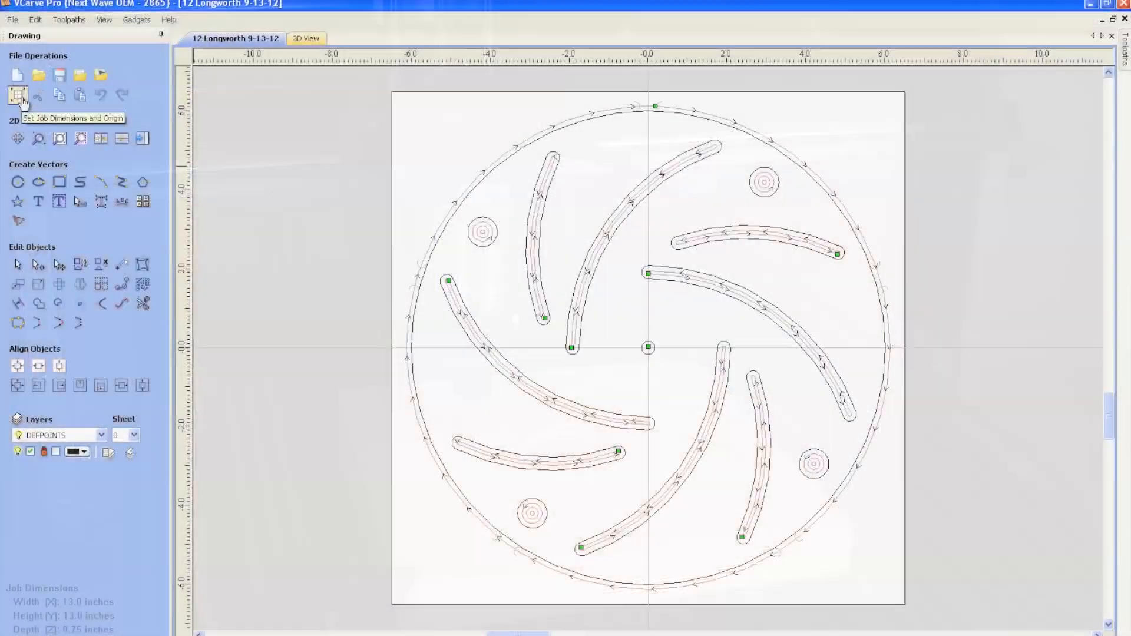
Resize the job to 10 x 10 inches, scaling the disc design, and recalculate all toolpaths.
{"action": "left_click", "coordinate": [17, 93]}
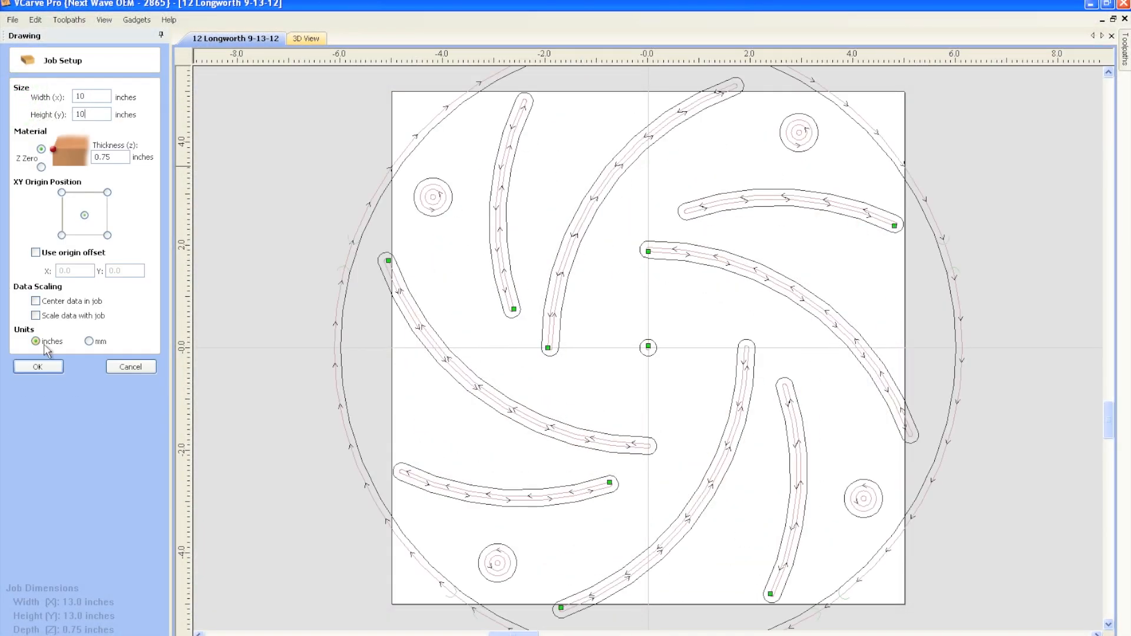
{"action": "left_click", "coordinate": [37, 366]}
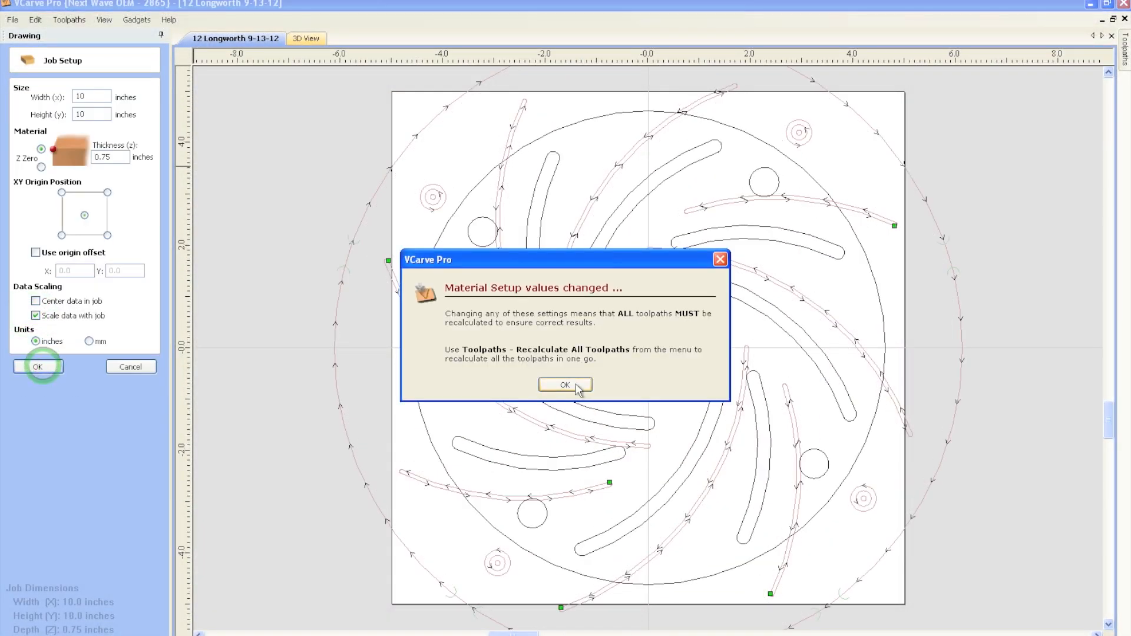
{"action": "left_click", "coordinate": [565, 384]}
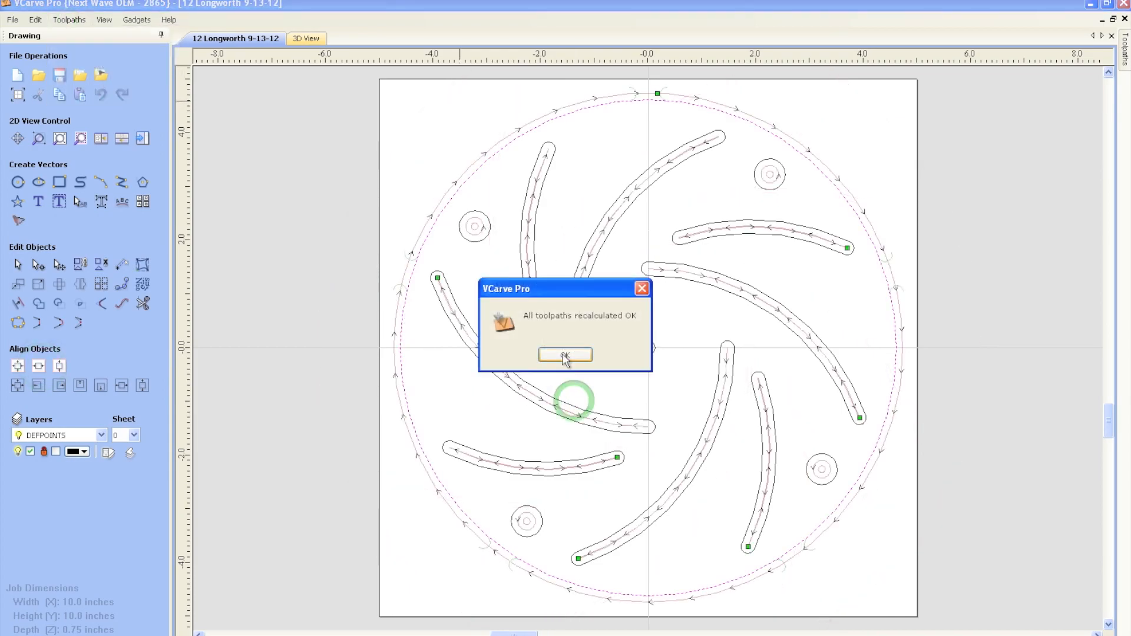
{"action": "left_click", "coordinate": [564, 355]}
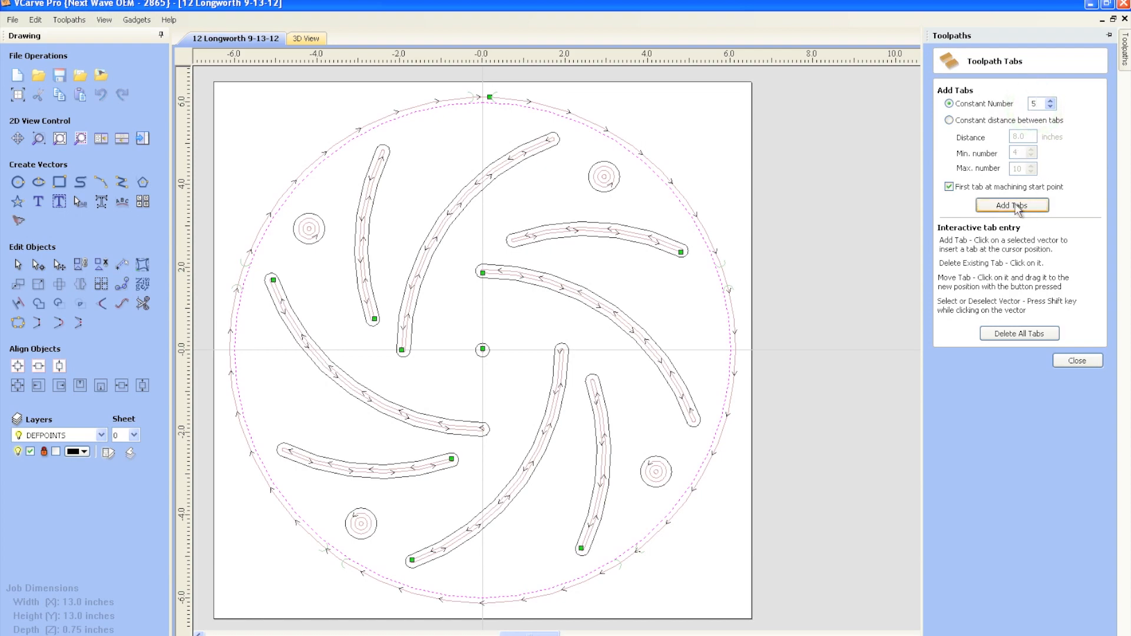
Add five constant-spaced tabs around the outer circle and return to the profile toolpath form.
{"action": "left_click", "coordinate": [1012, 205]}
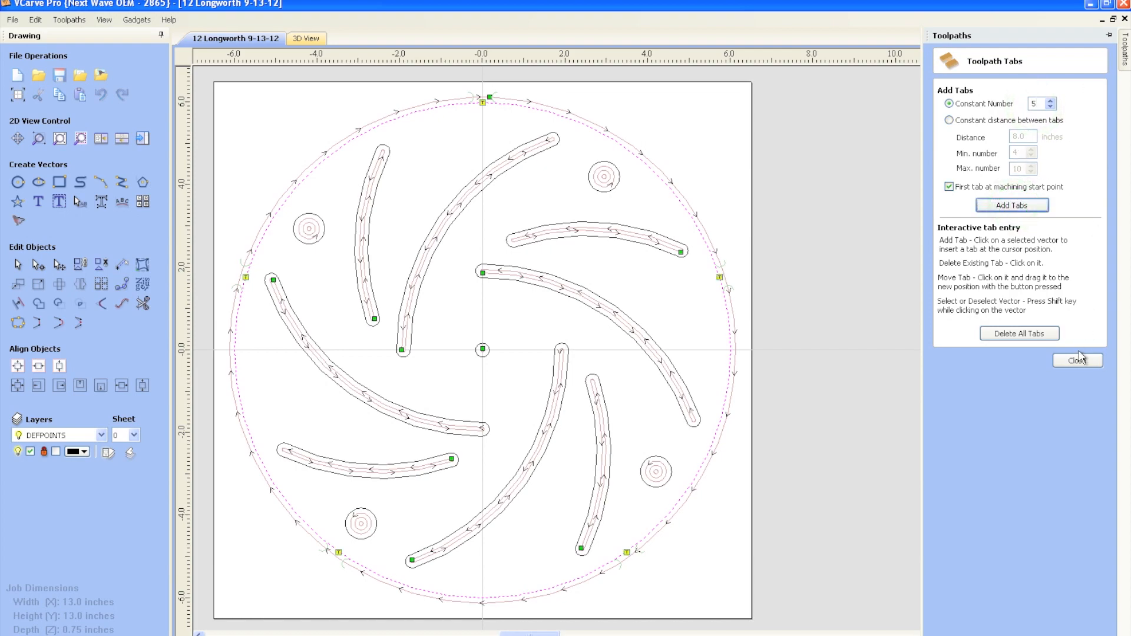
{"action": "left_click", "coordinate": [1077, 360]}
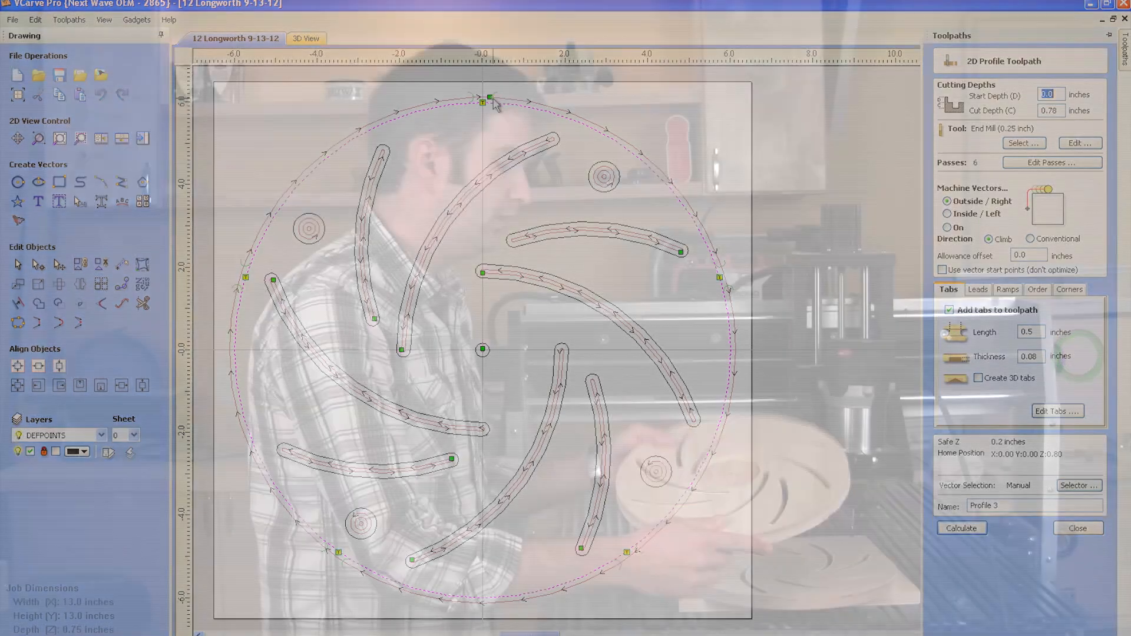